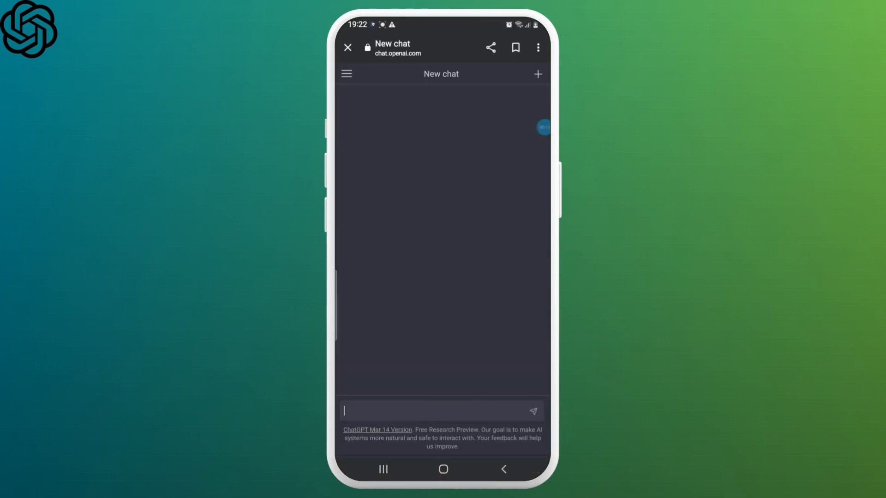
Send ChatGPT the question 'Explain turbulent flow of water' in a new chat
click(432, 410)
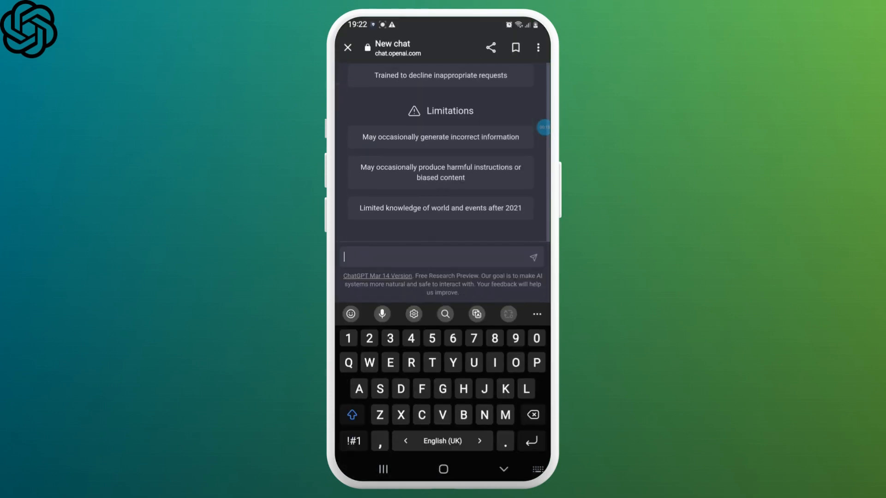
text(Explain tubul)
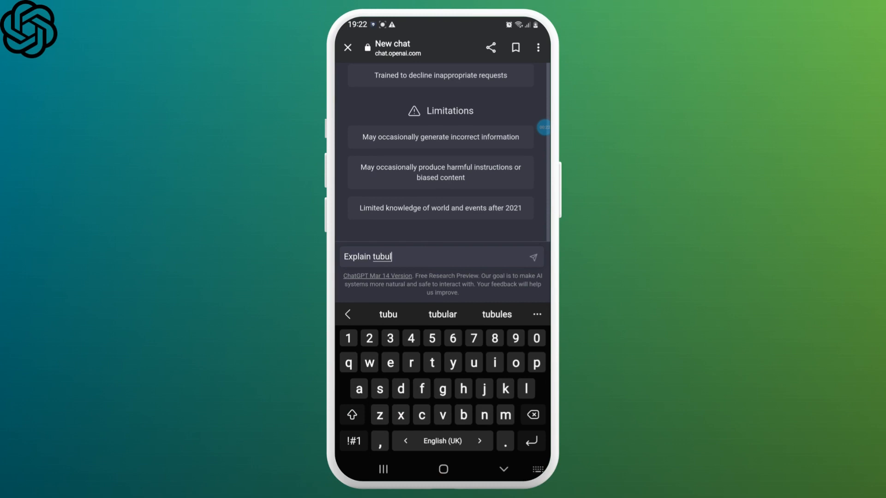
click(534, 257)
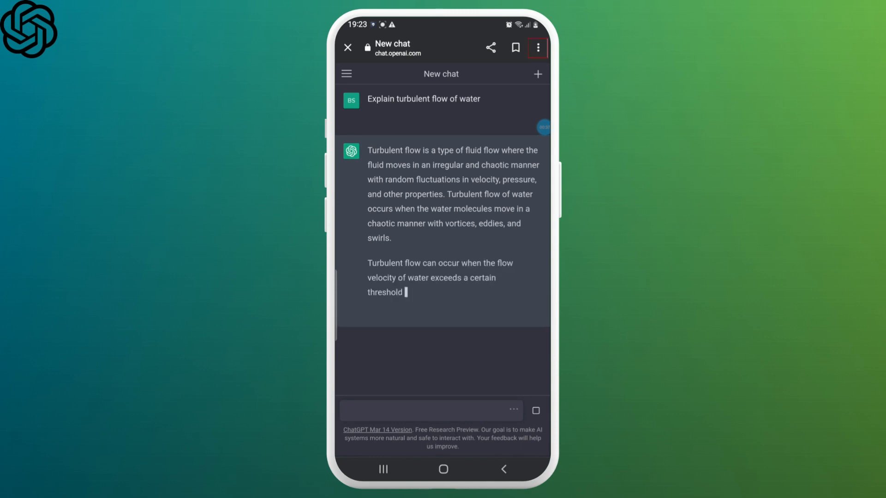
Show Chrome's Translate bar for the page via the three-dot menu's Translate… option
click(538, 48)
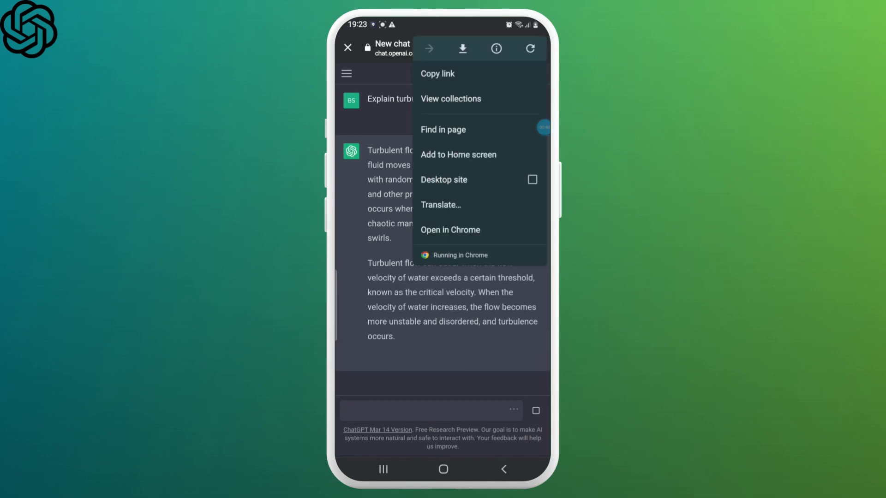
click(441, 205)
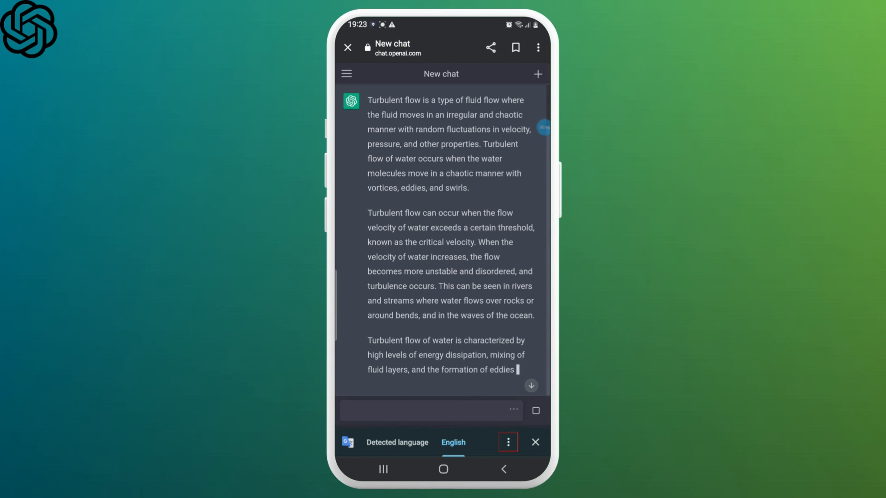
Choose Chinese (Traditional) as the target language so the turbulent-flow answer appears translated
click(507, 442)
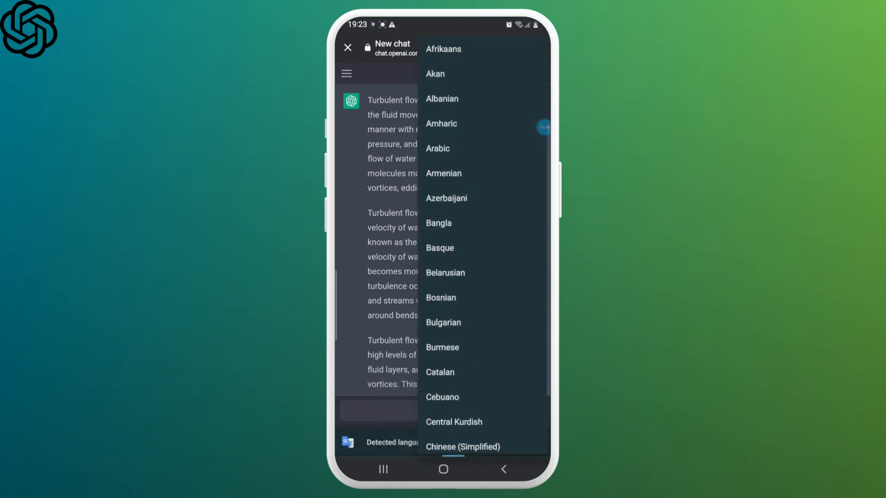
scroll(down, 3)
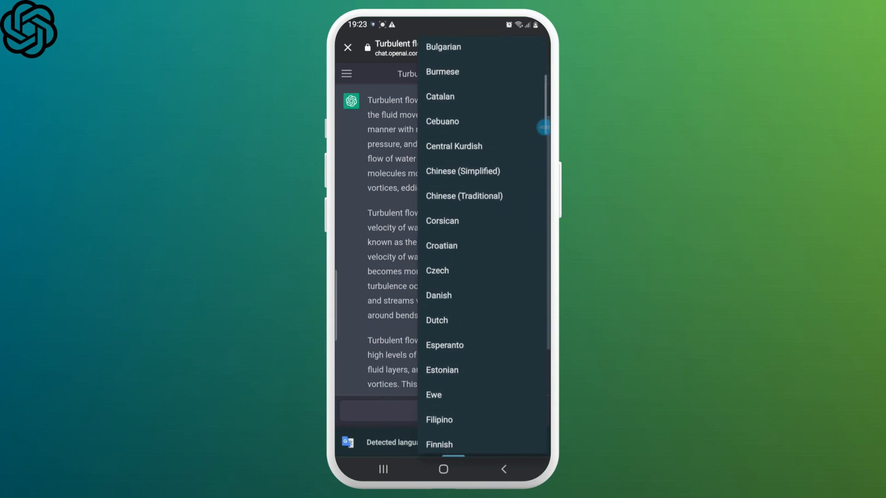
scroll(up, 3)
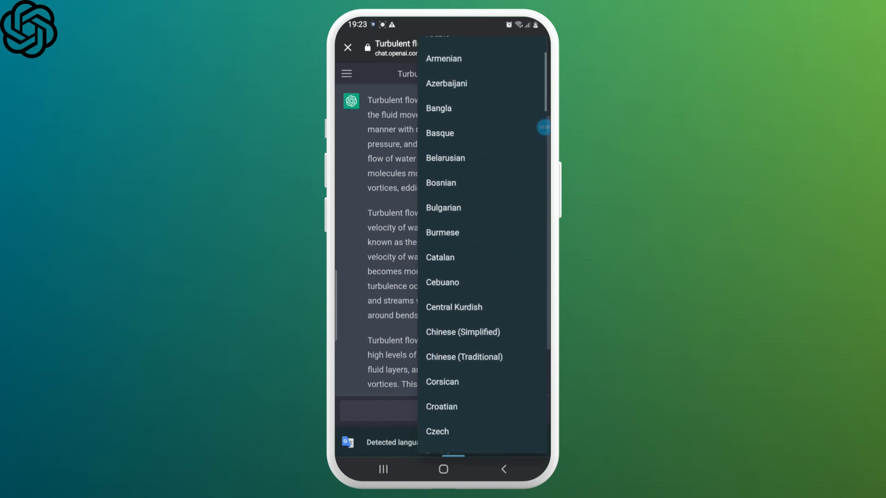
click(464, 357)
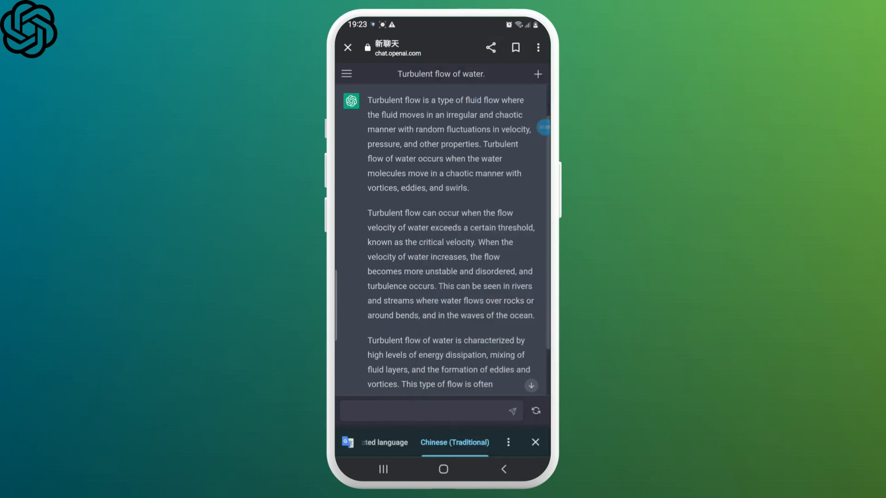
click(455, 443)
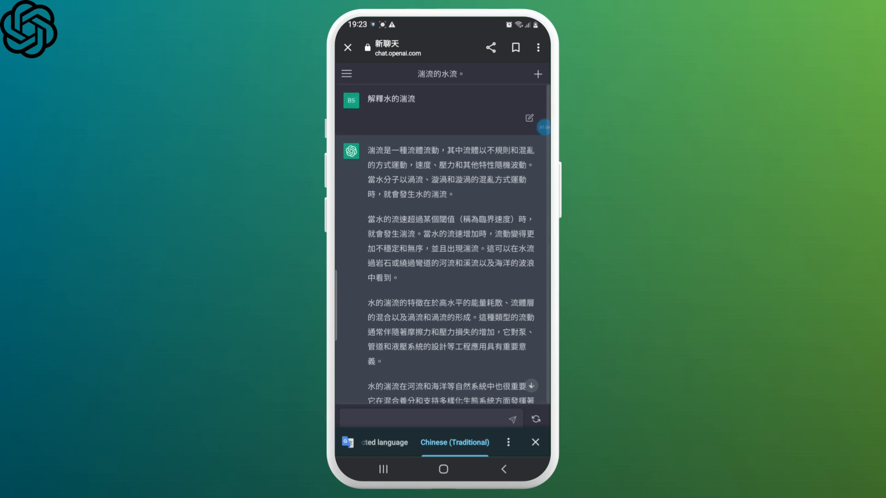
scroll(down, 3)
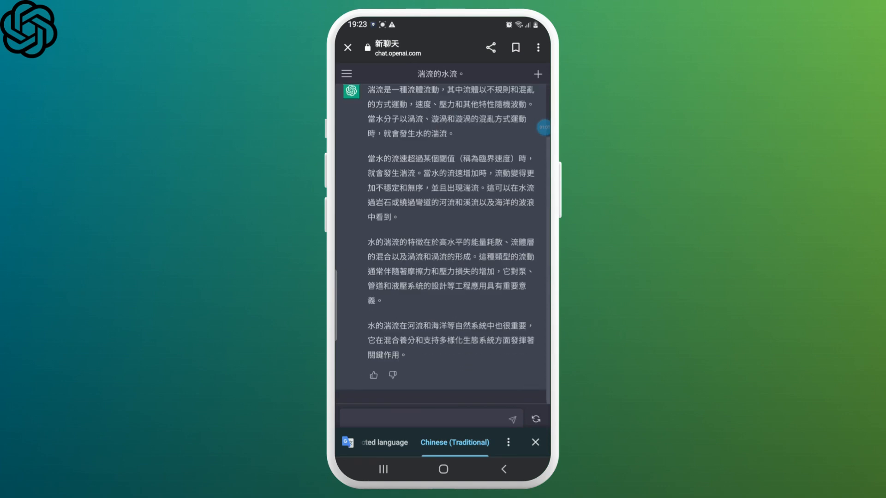
Briefly switch the page to Basque, then restore the original English conversation
click(508, 443)
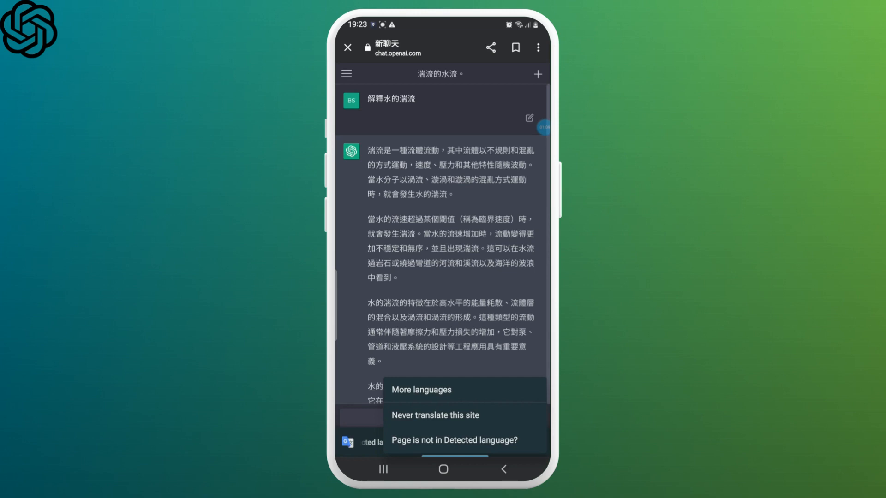
click(421, 389)
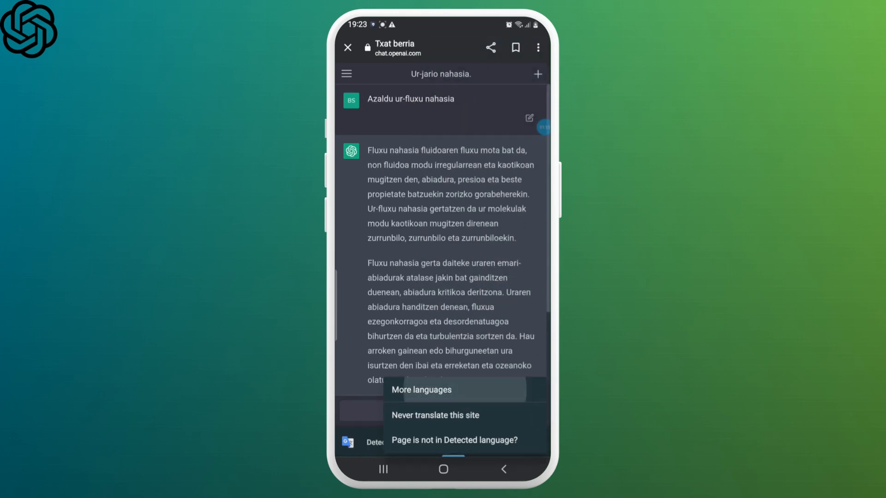
click(422, 390)
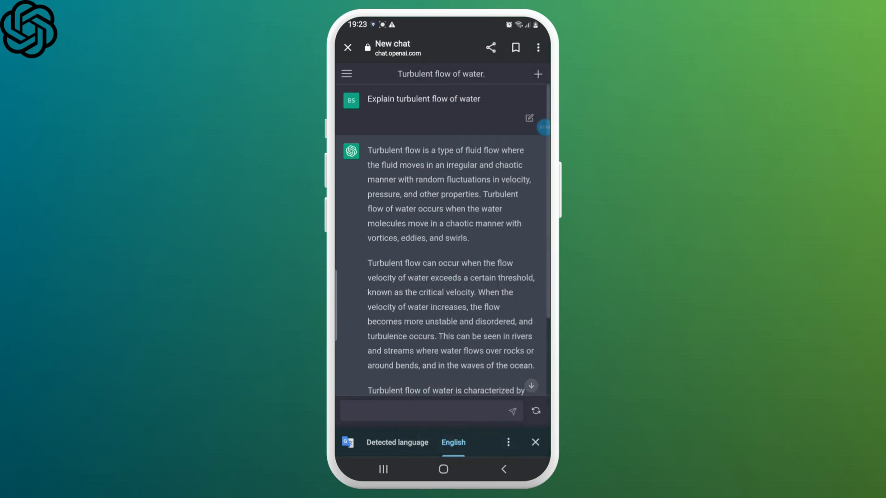
scroll(down, 3)
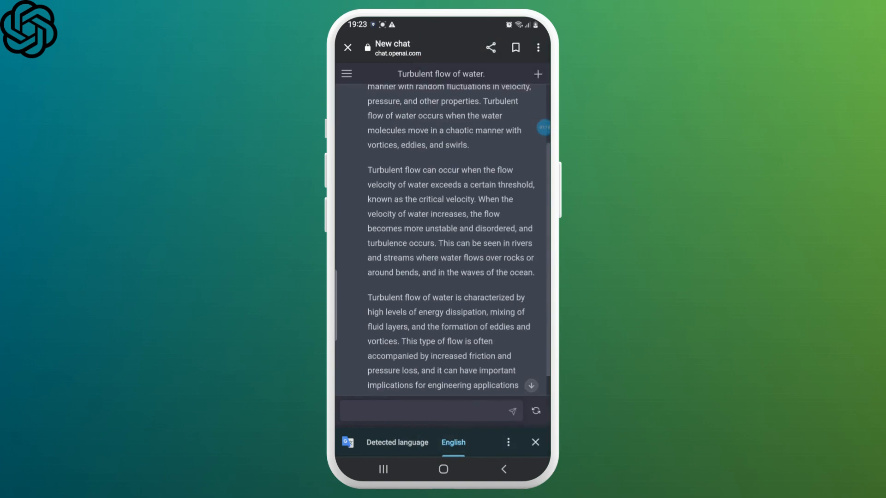